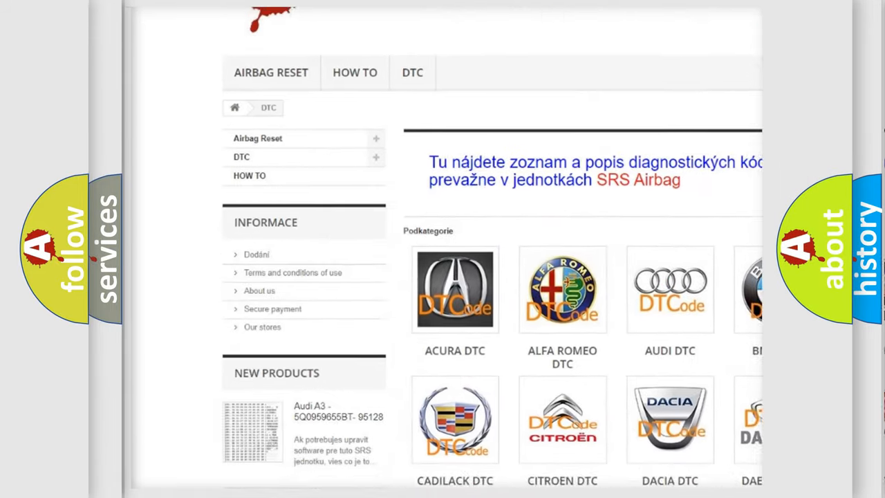
pyautogui.scroll(-3)
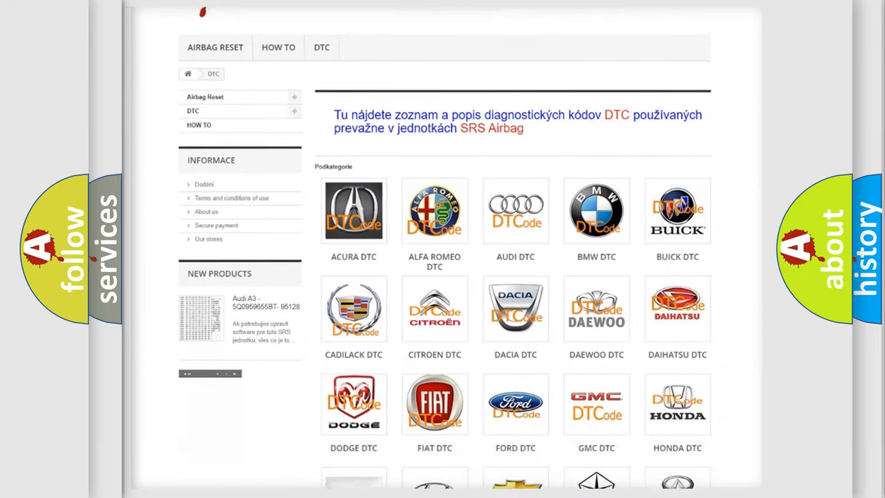
pyautogui.scroll(-3)
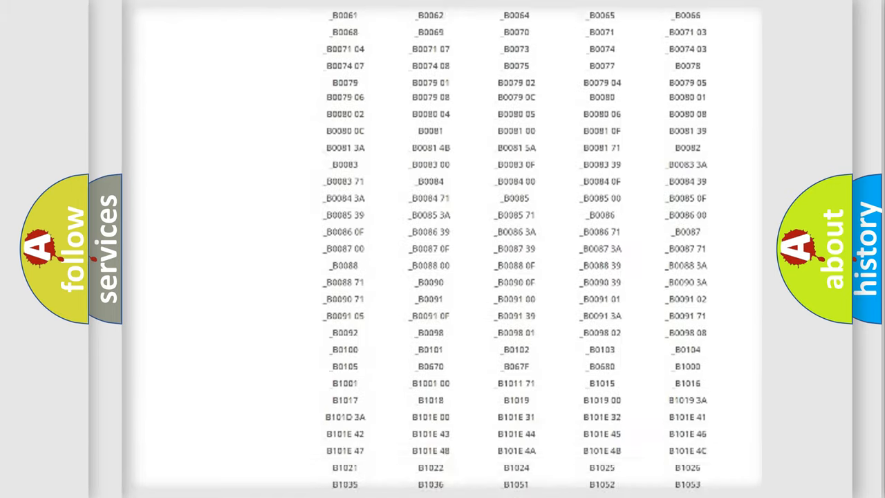
pyautogui.scroll(3)
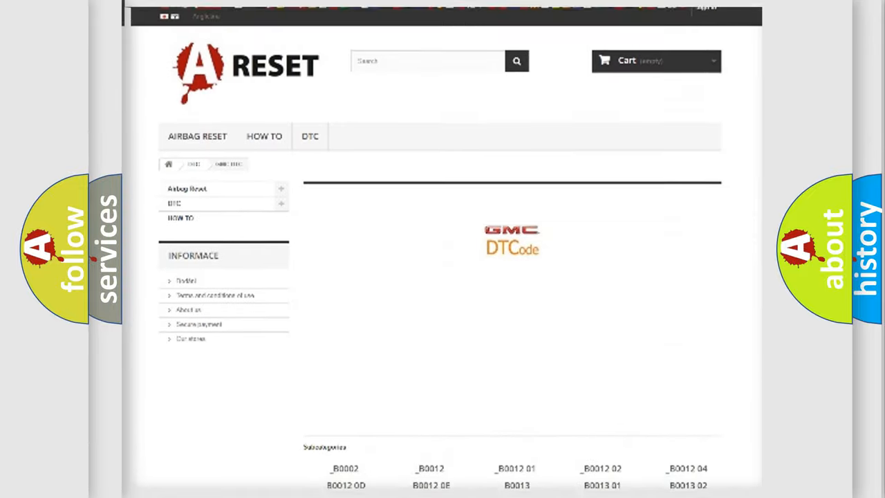
pyautogui.scroll(3)
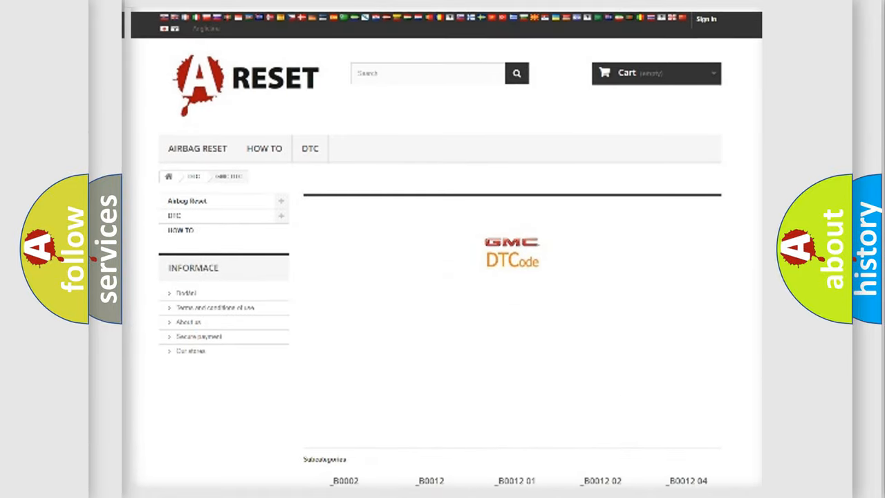